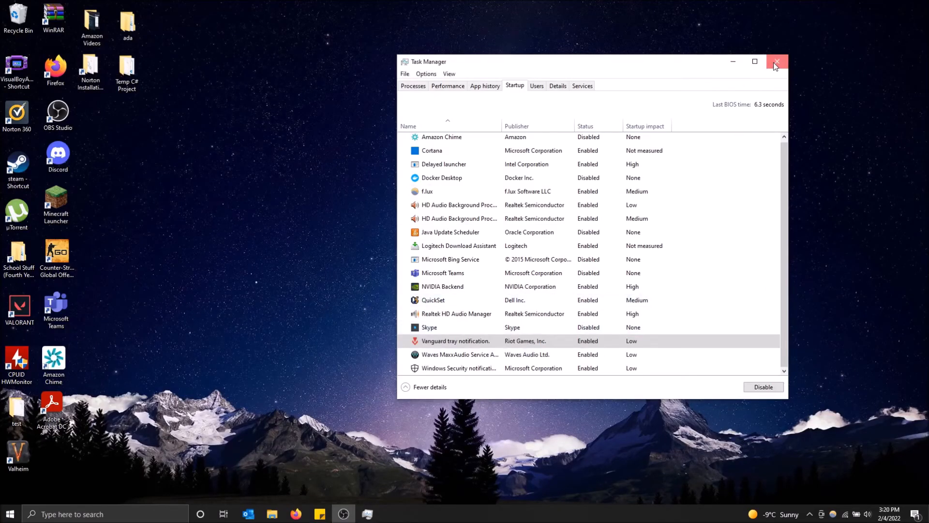
Step: Close Task Manager after reviewing the startup apps list
{"action": "left_click", "coordinate": [777, 62]}
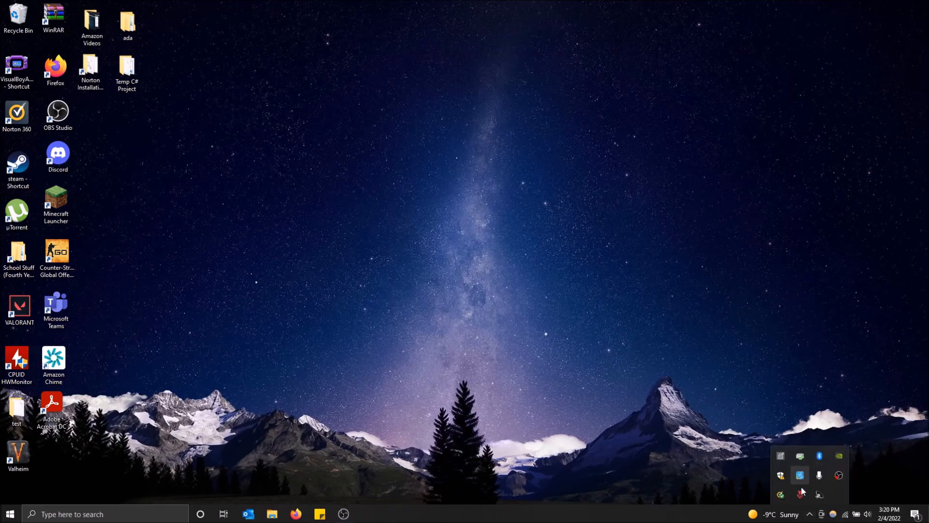
{"action": "mouse_move", "coordinate": [800, 494]}
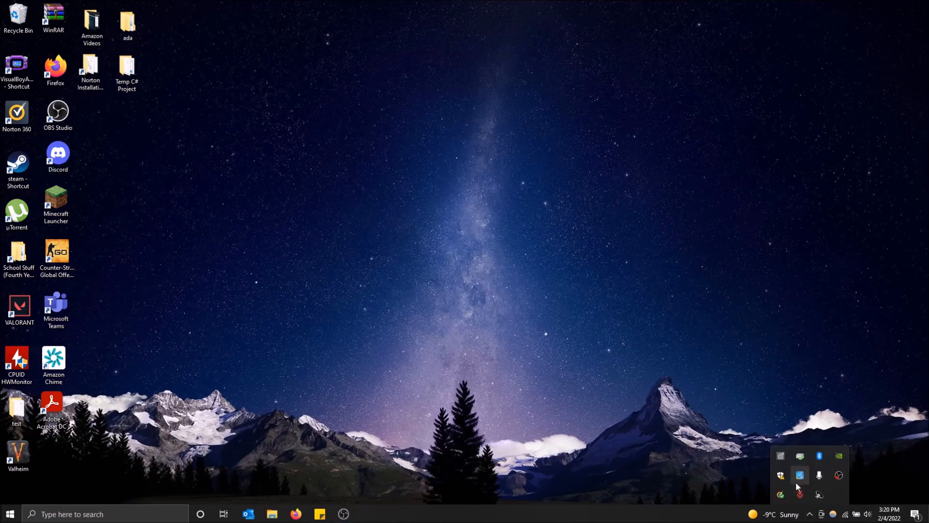
{"action": "mouse_move", "coordinate": [800, 475]}
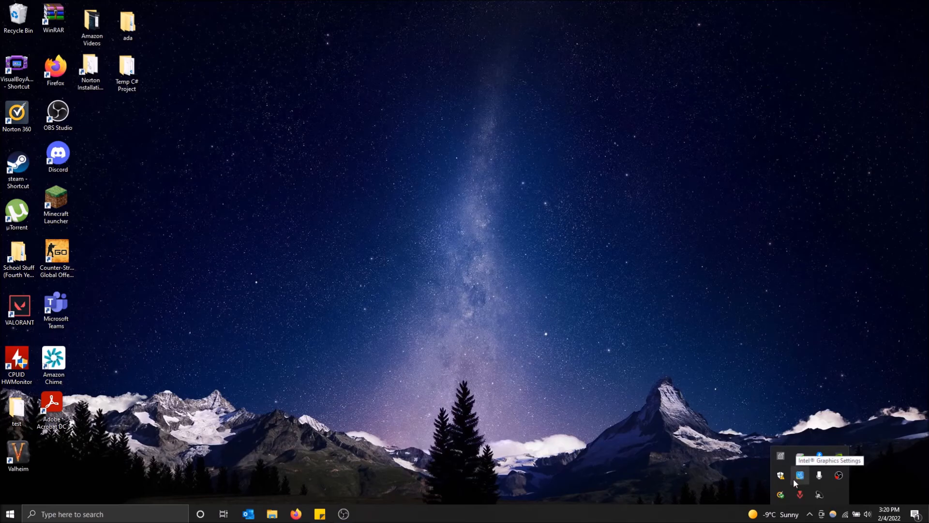
{"action": "mouse_move", "coordinate": [800, 494]}
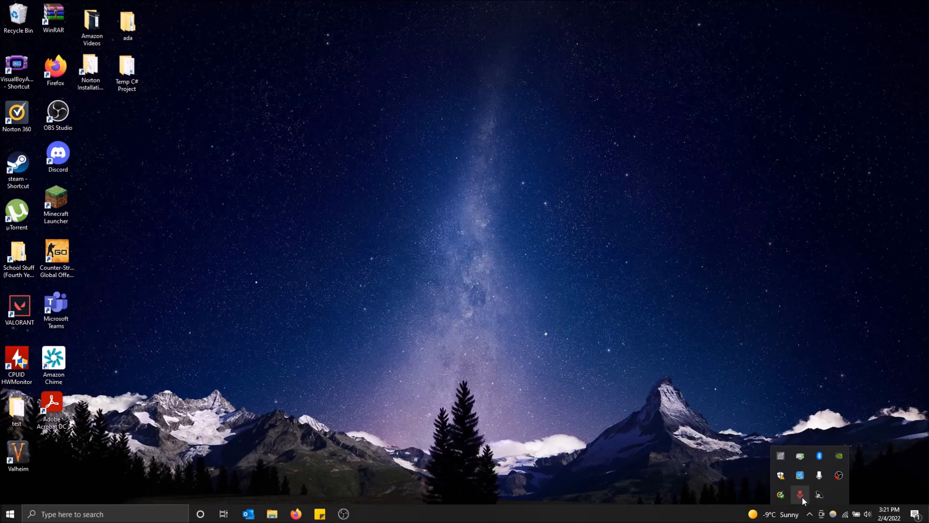
{"action": "mouse_move", "coordinate": [806, 498]}
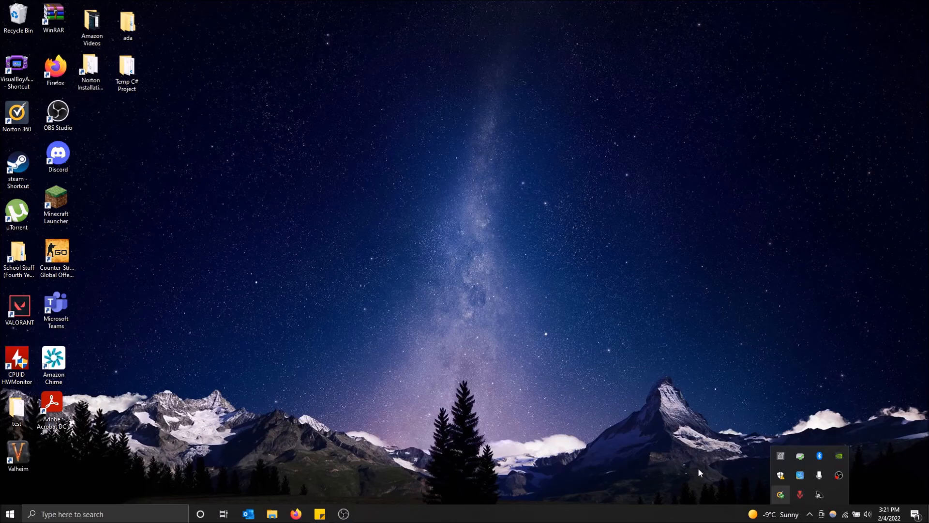
{"action": "mouse_move", "coordinate": [529, 372]}
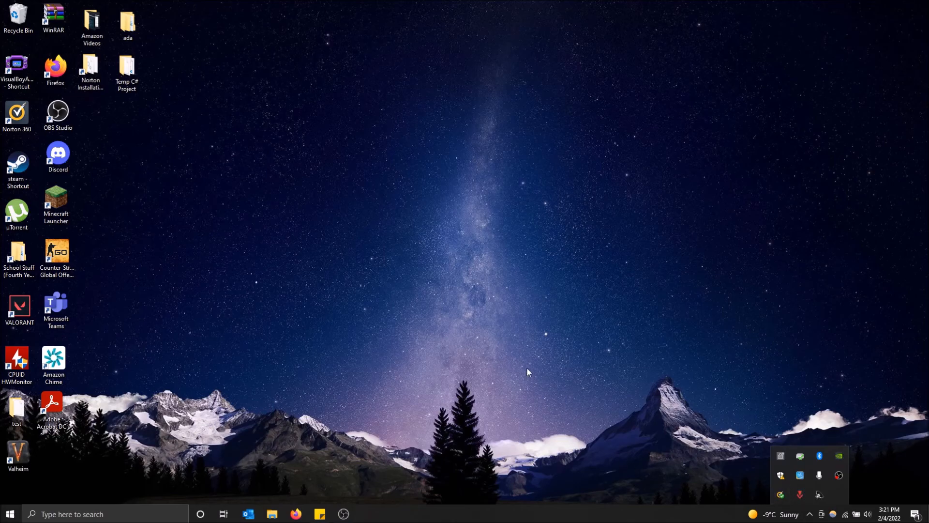
{"action": "mouse_move", "coordinate": [545, 363]}
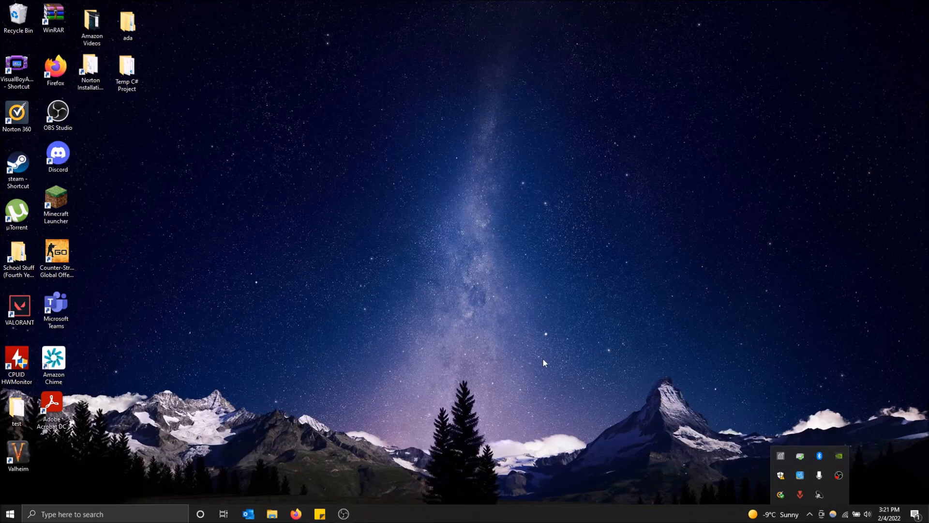
{"action": "mouse_move", "coordinate": [415, 371]}
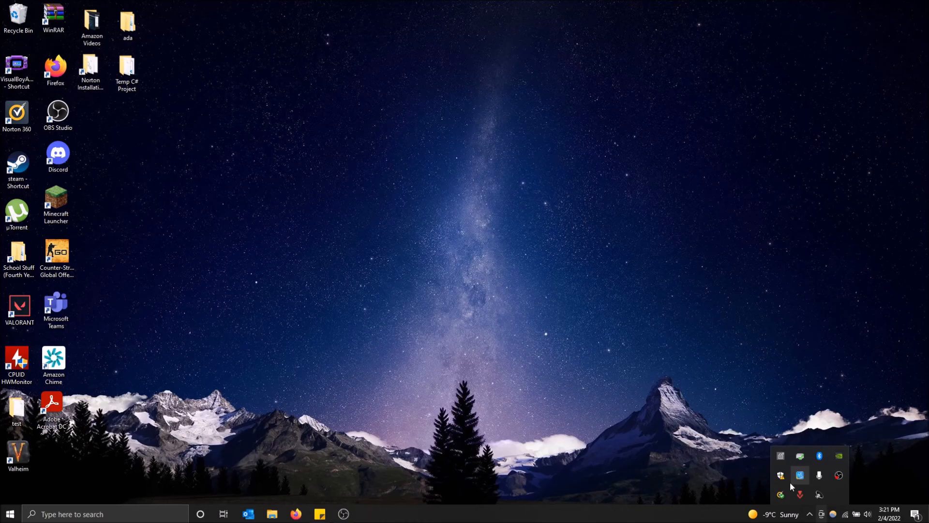
{"action": "mouse_move", "coordinate": [799, 493]}
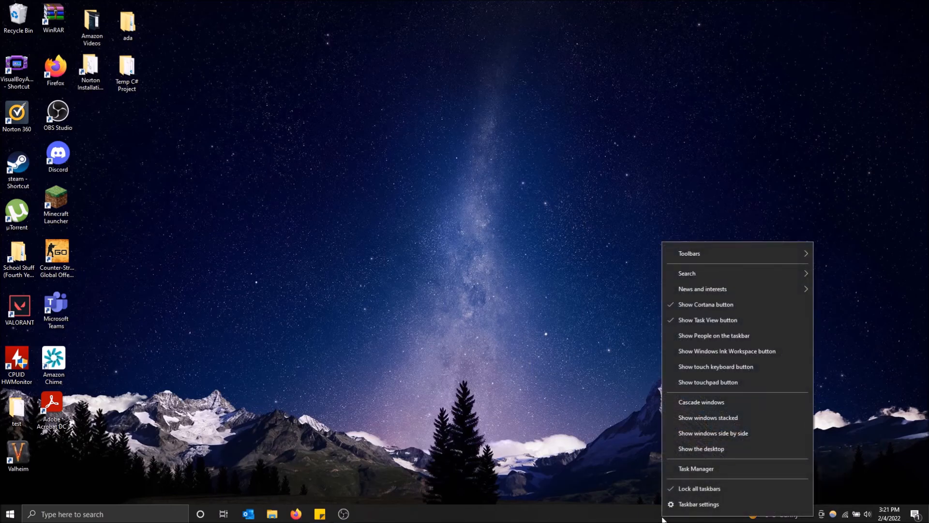
{"action": "mouse_move", "coordinate": [701, 469]}
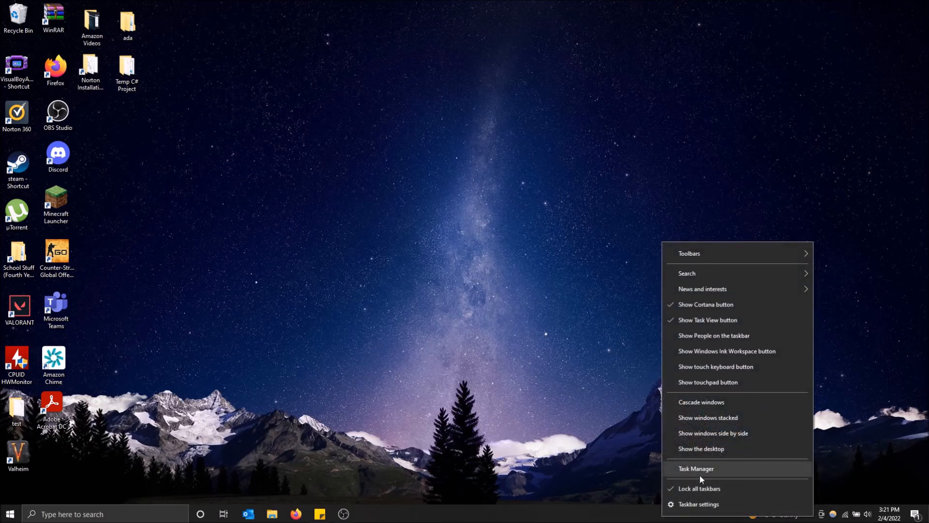
Step: Launch Task Manager from the taskbar context menu
{"action": "left_click", "coordinate": [696, 469]}
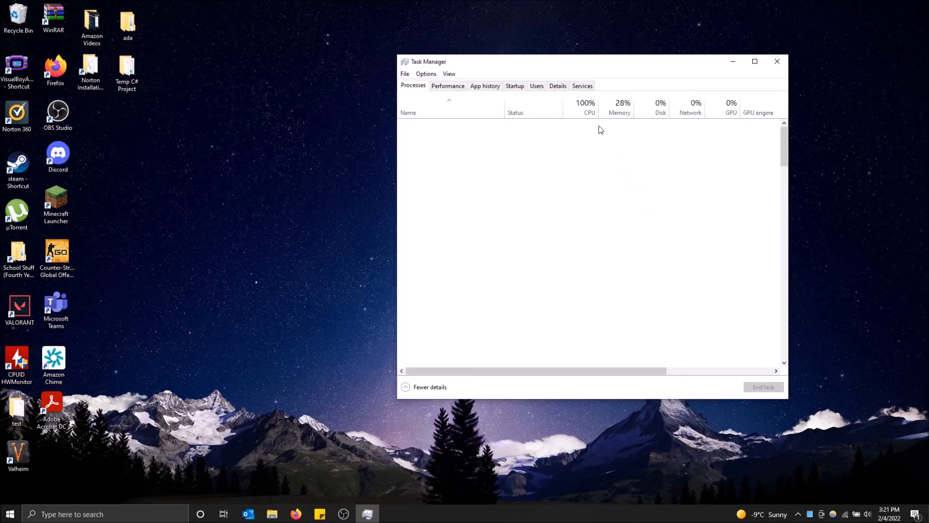
Step: Disable the Vanguard tray notification startup entry and reveal the hidden tray icons
{"action": "left_click", "coordinate": [514, 86]}
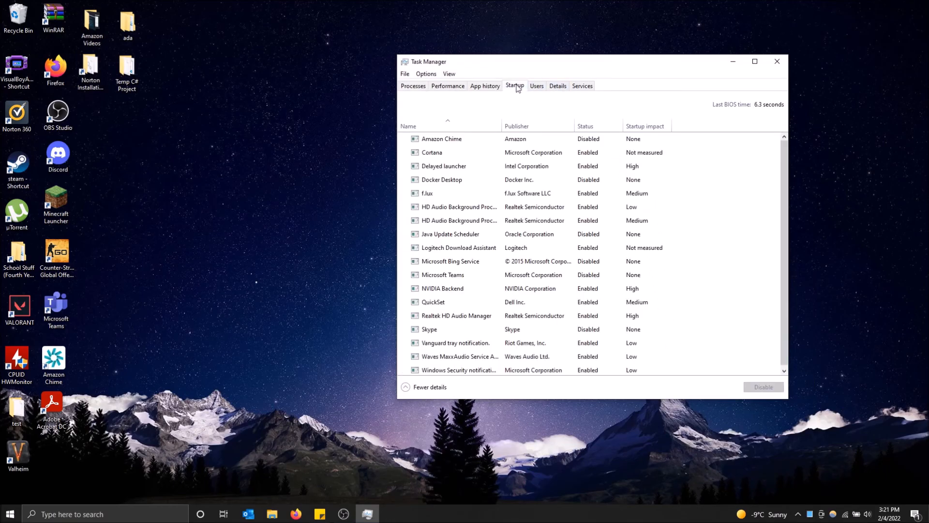
{"action": "left_click", "coordinate": [443, 166]}
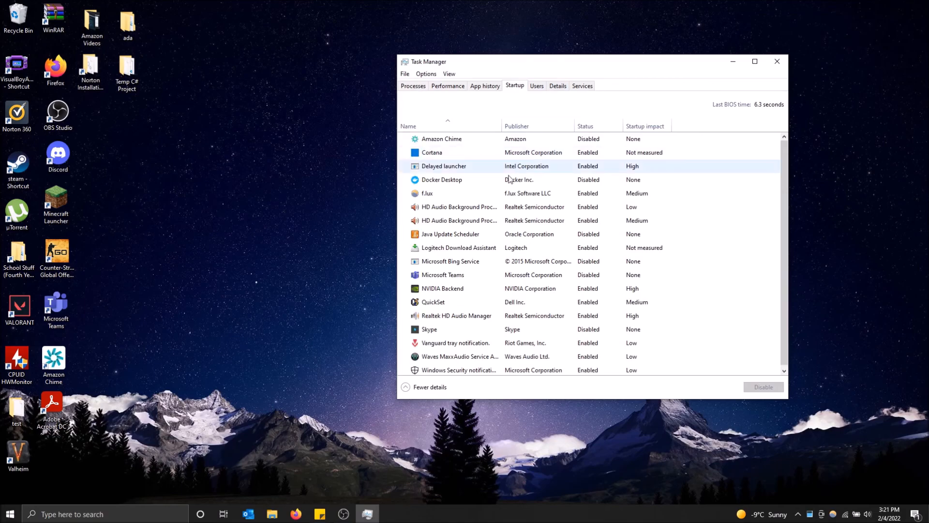
{"action": "left_click", "coordinate": [455, 343]}
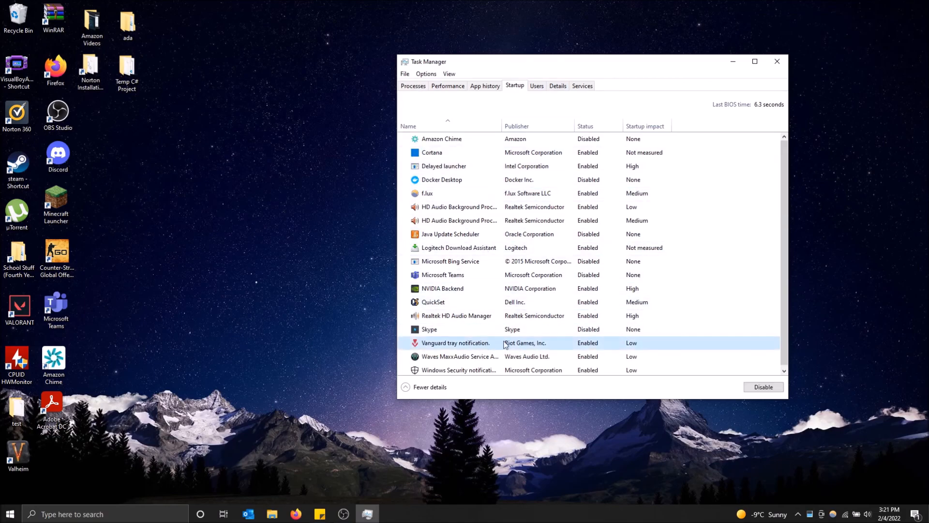
{"action": "left_click", "coordinate": [763, 386]}
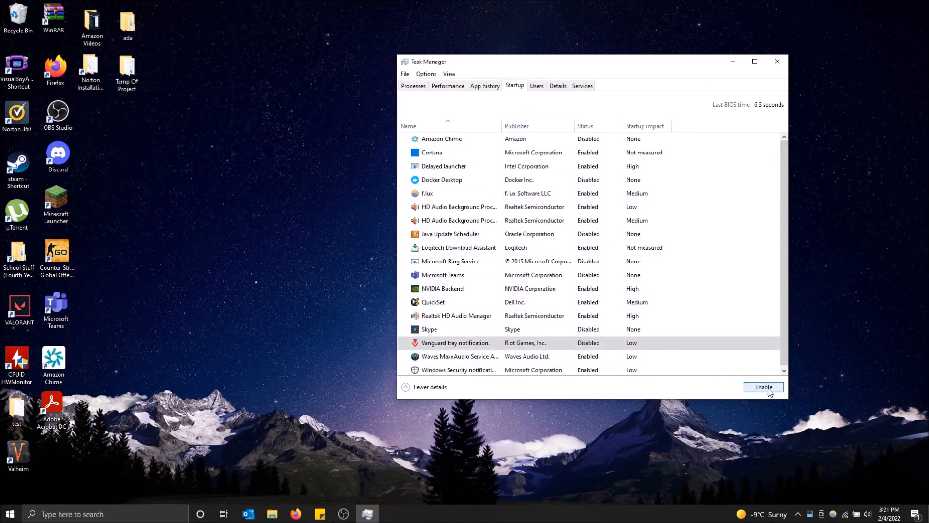
{"action": "mouse_move", "coordinate": [777, 62]}
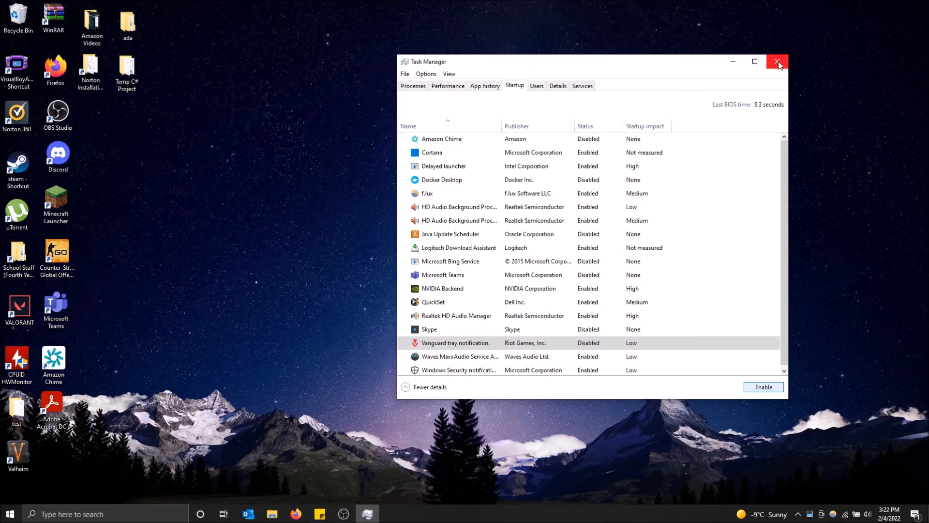
{"action": "mouse_move", "coordinate": [424, 343]}
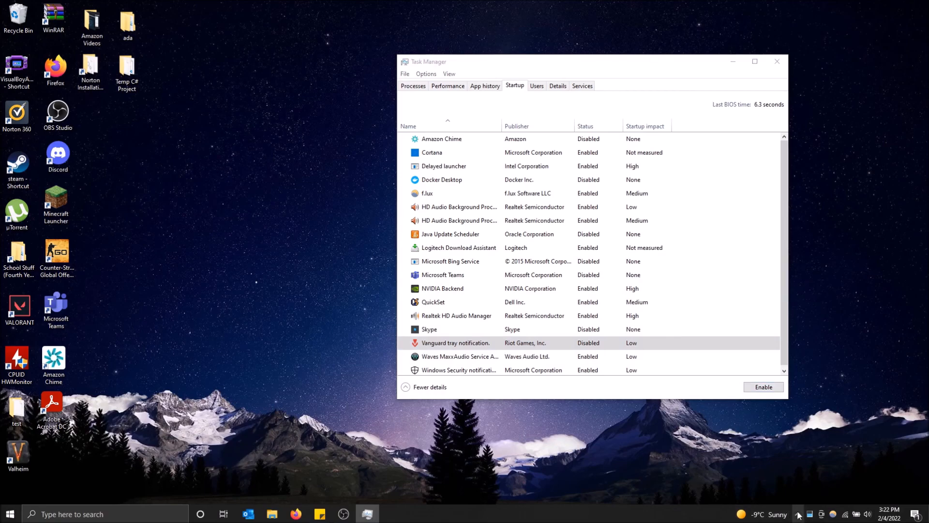
{"action": "left_click", "coordinate": [809, 514]}
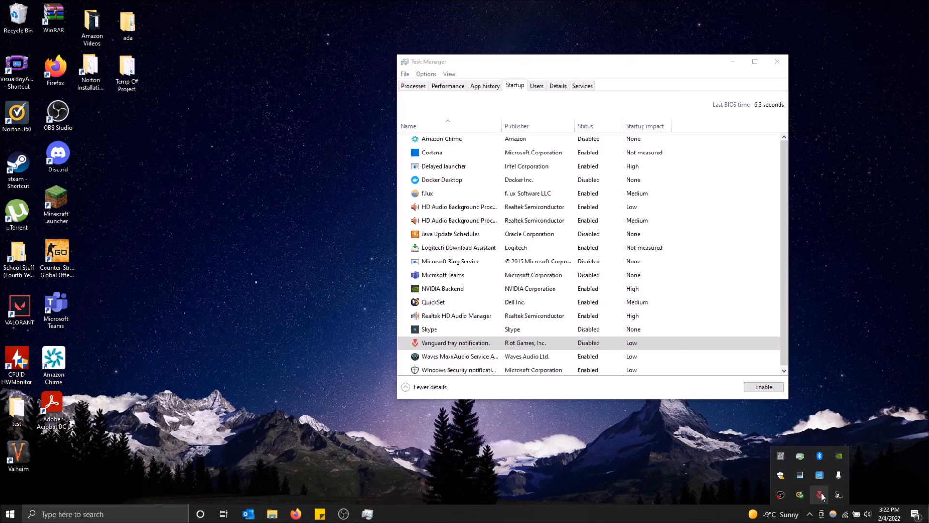
{"action": "mouse_move", "coordinate": [746, 22]}
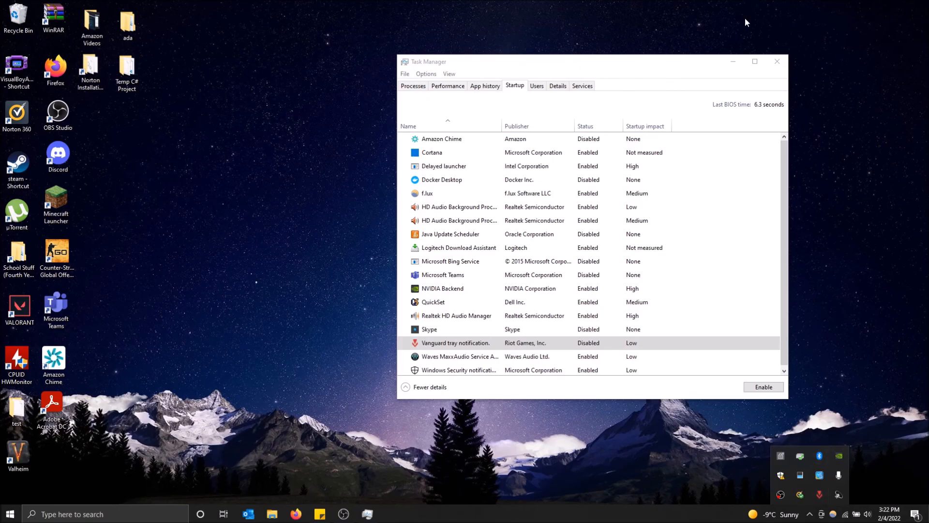
Step: Close Task Manager and bring up the Riot Vanguard tray icon's context menu
{"action": "left_click", "coordinate": [776, 61]}
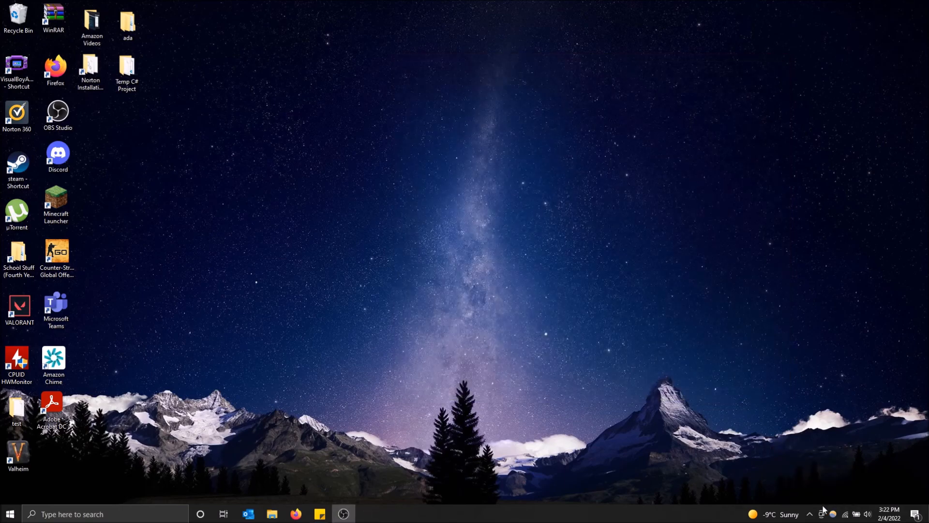
{"action": "left_click", "coordinate": [823, 514]}
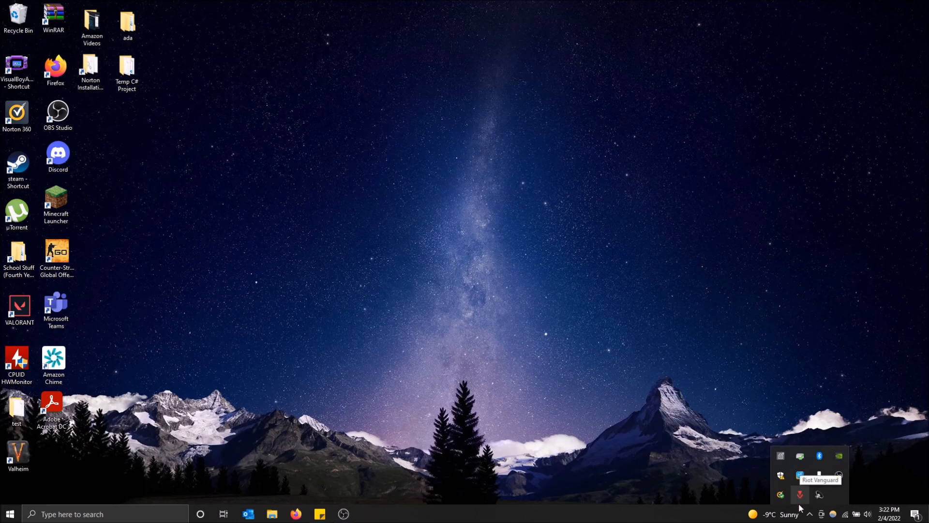
{"action": "mouse_move", "coordinate": [801, 499]}
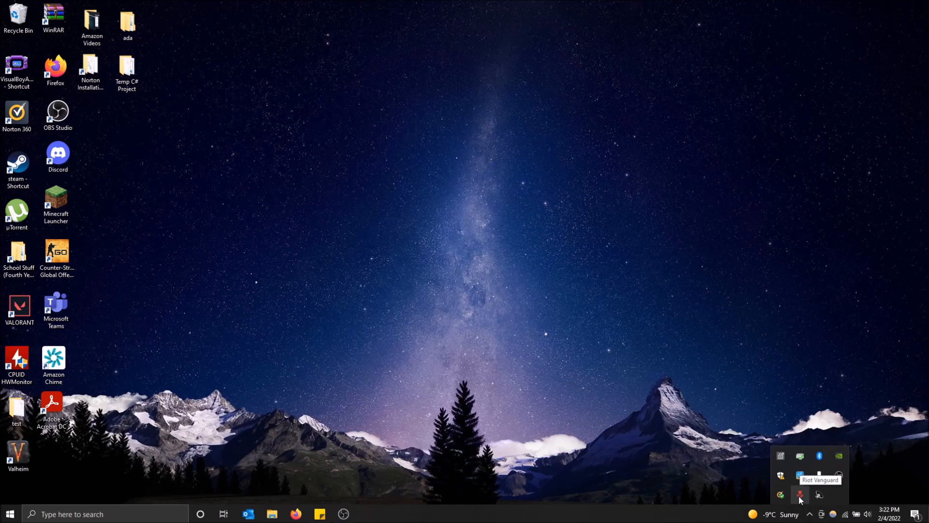
{"action": "right_click", "coordinate": [800, 495]}
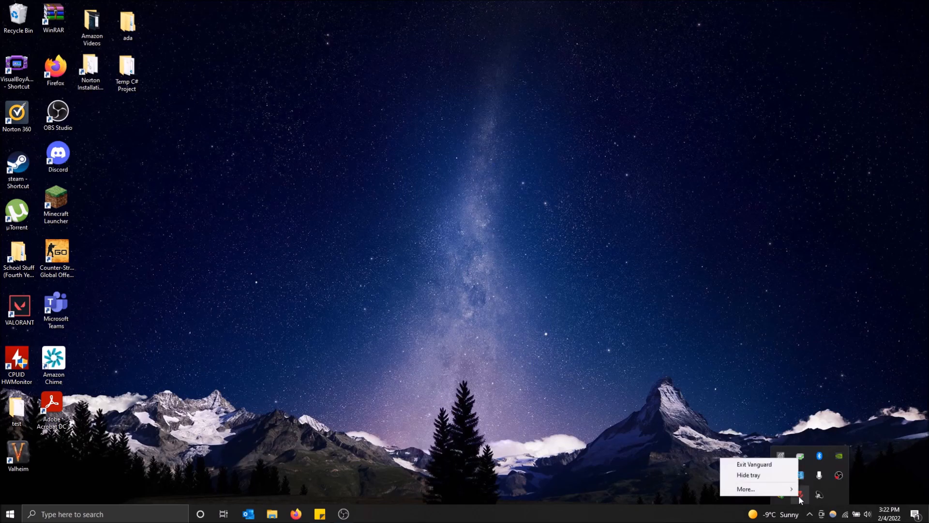
Step: Exit Riot Vanguard and confirm Yes in the turn-off warning
{"action": "left_click", "coordinate": [755, 464]}
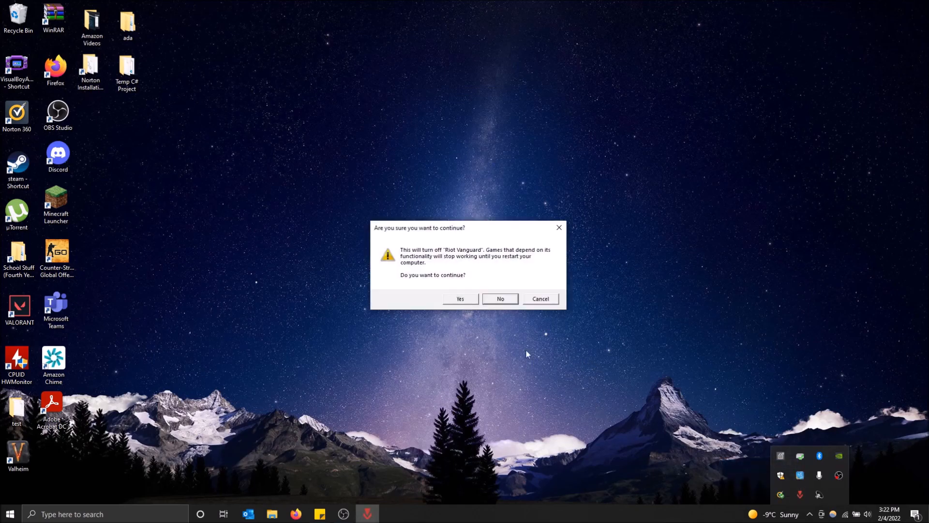
{"action": "mouse_move", "coordinate": [483, 258]}
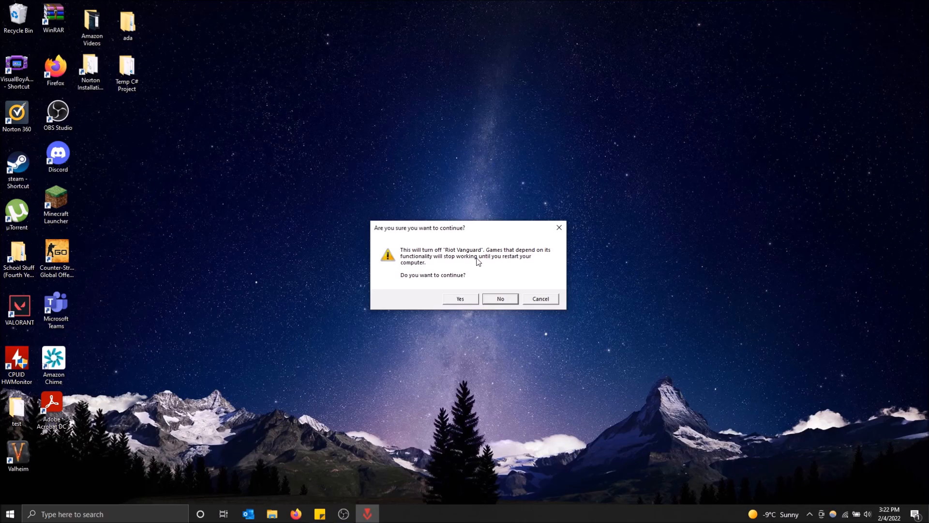
{"action": "mouse_move", "coordinate": [638, 429]}
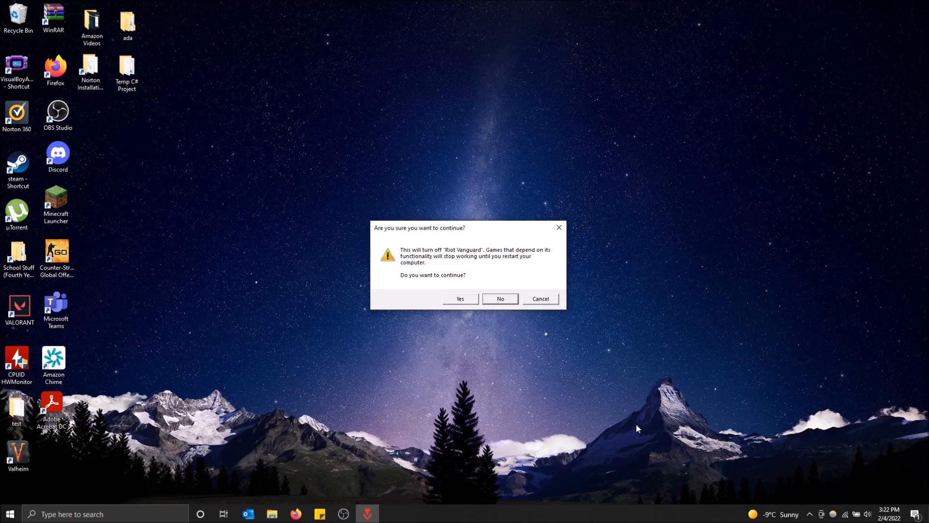
{"action": "left_click", "coordinate": [460, 298]}
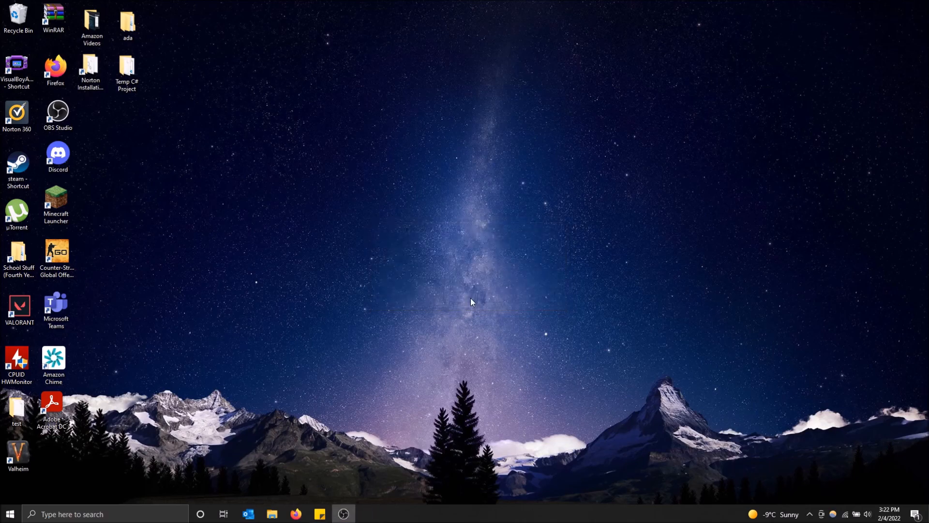
{"action": "mouse_move", "coordinate": [810, 519]}
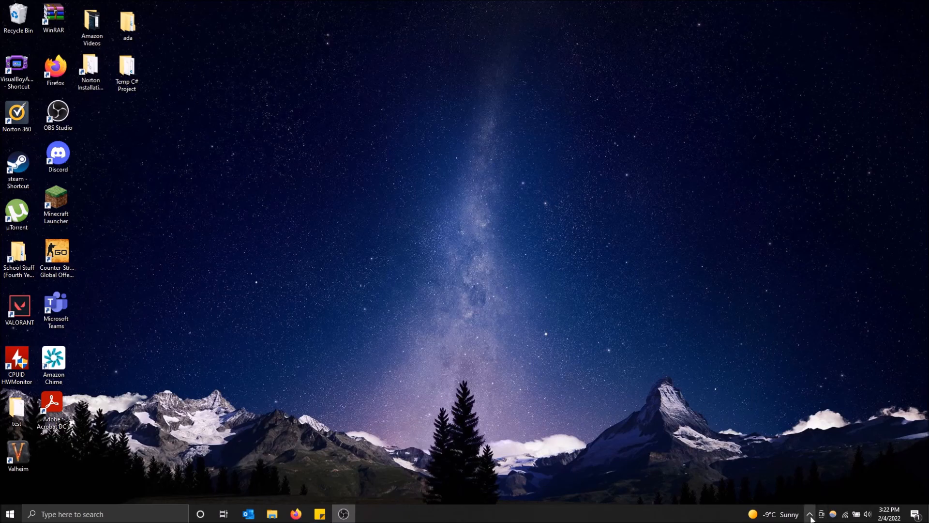
{"action": "mouse_move", "coordinate": [582, 332]}
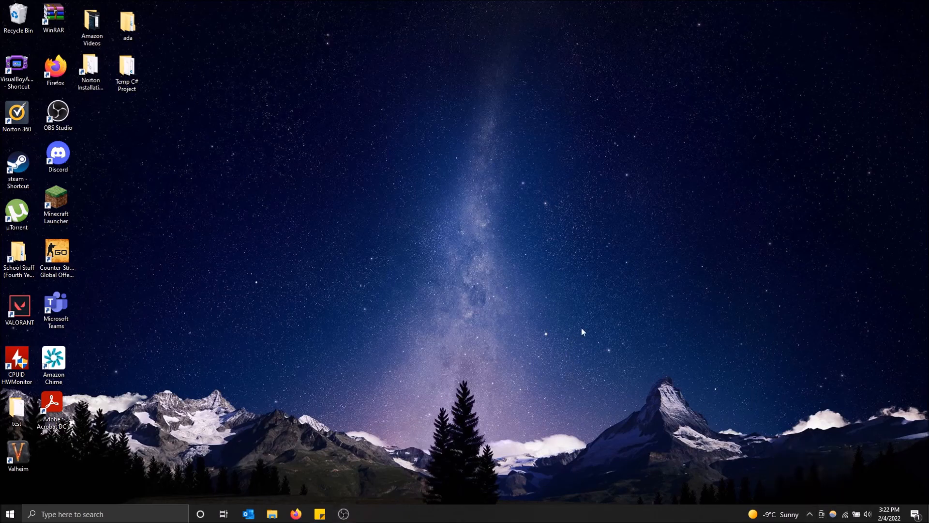
{"action": "mouse_move", "coordinate": [598, 335]}
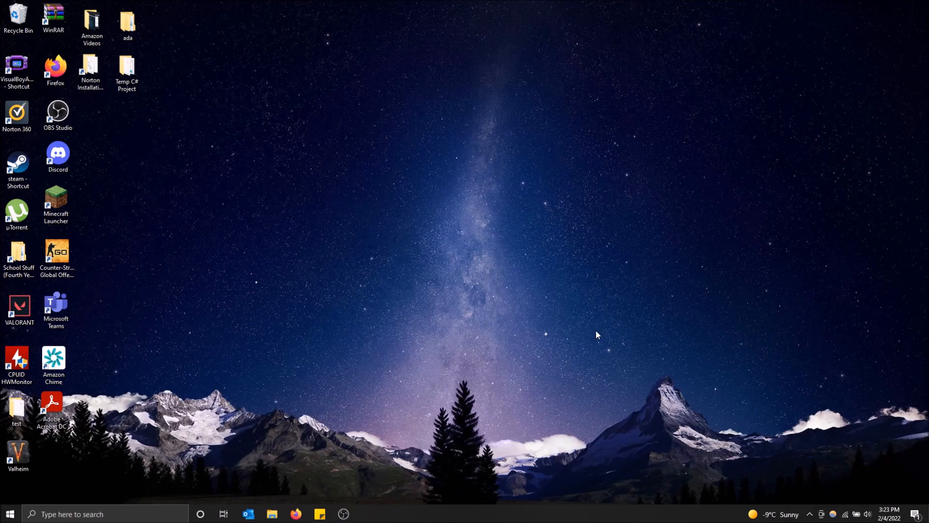
{"action": "mouse_move", "coordinate": [585, 328]}
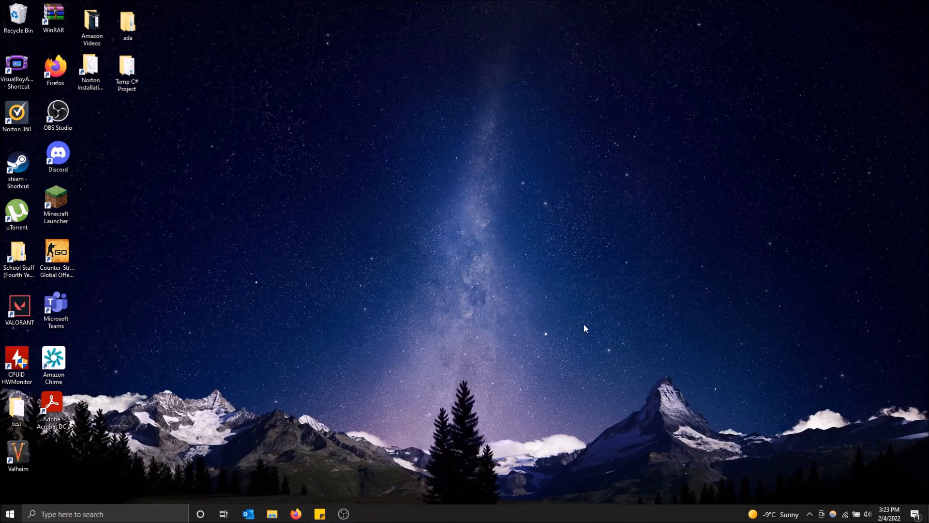